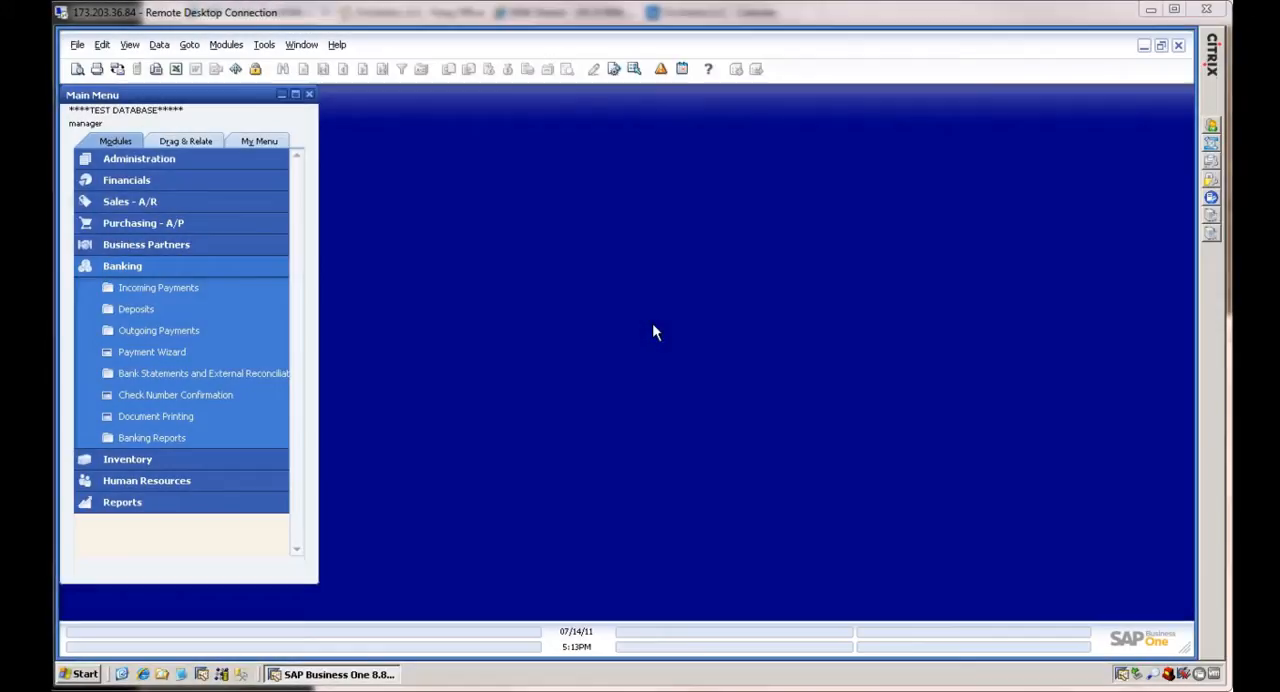
mouse_move(112, 258)
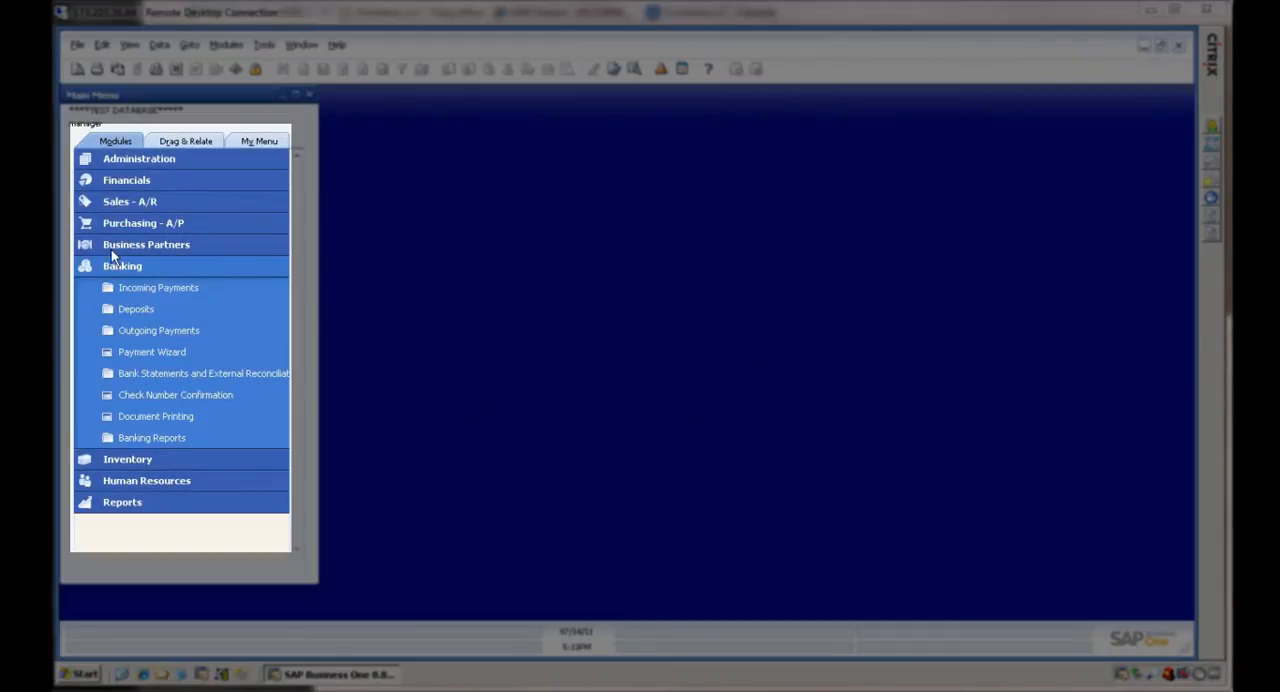
- Launch the Payment Wizard from Banking and continue with Start New Payment Run
left_click(152, 352)
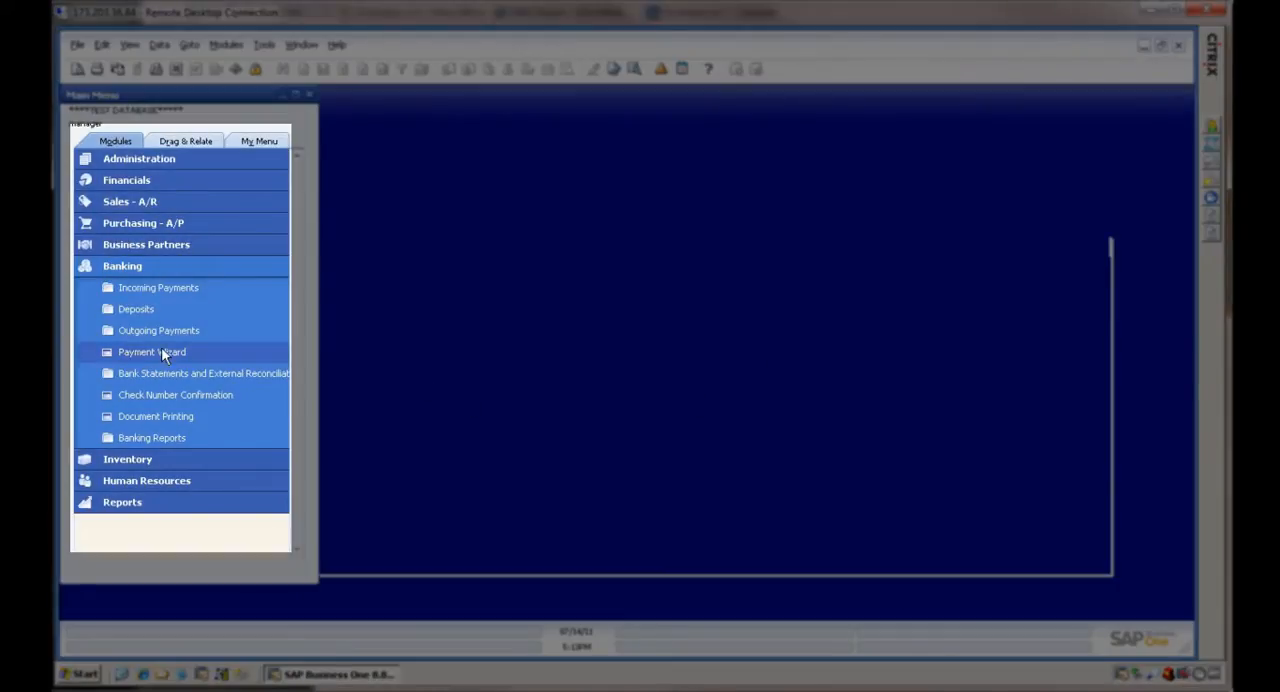
left_click(152, 352)
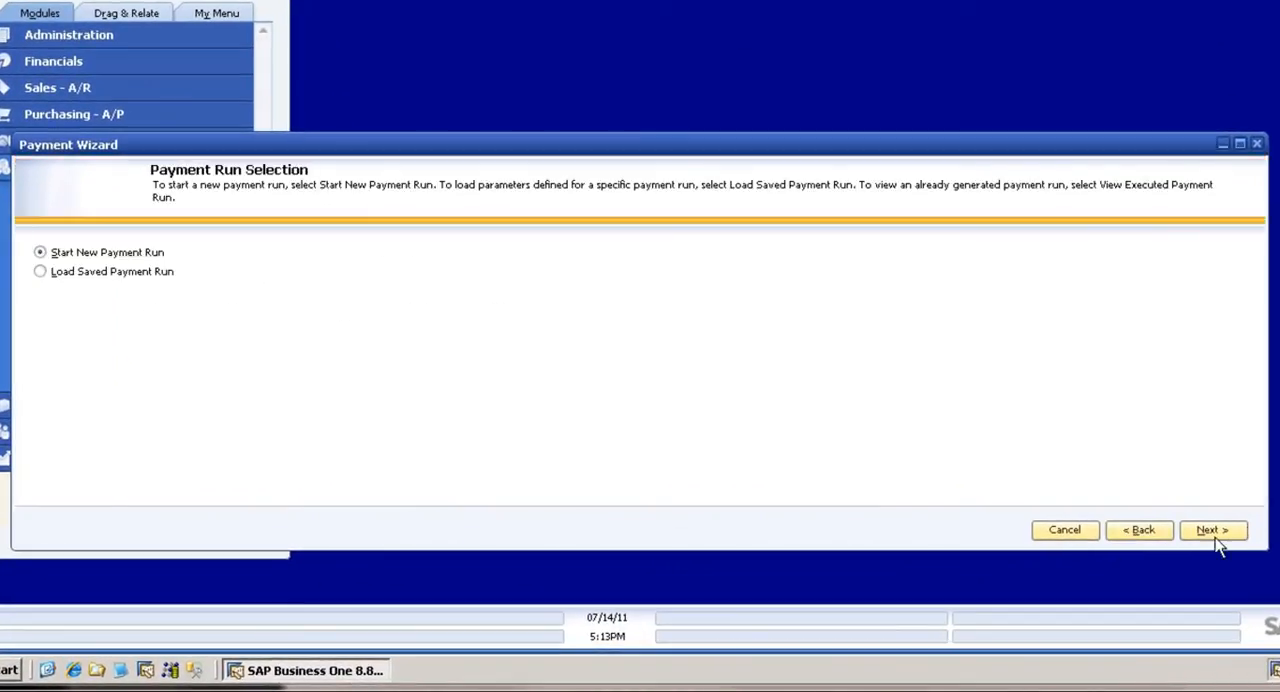
left_click(1212, 530)
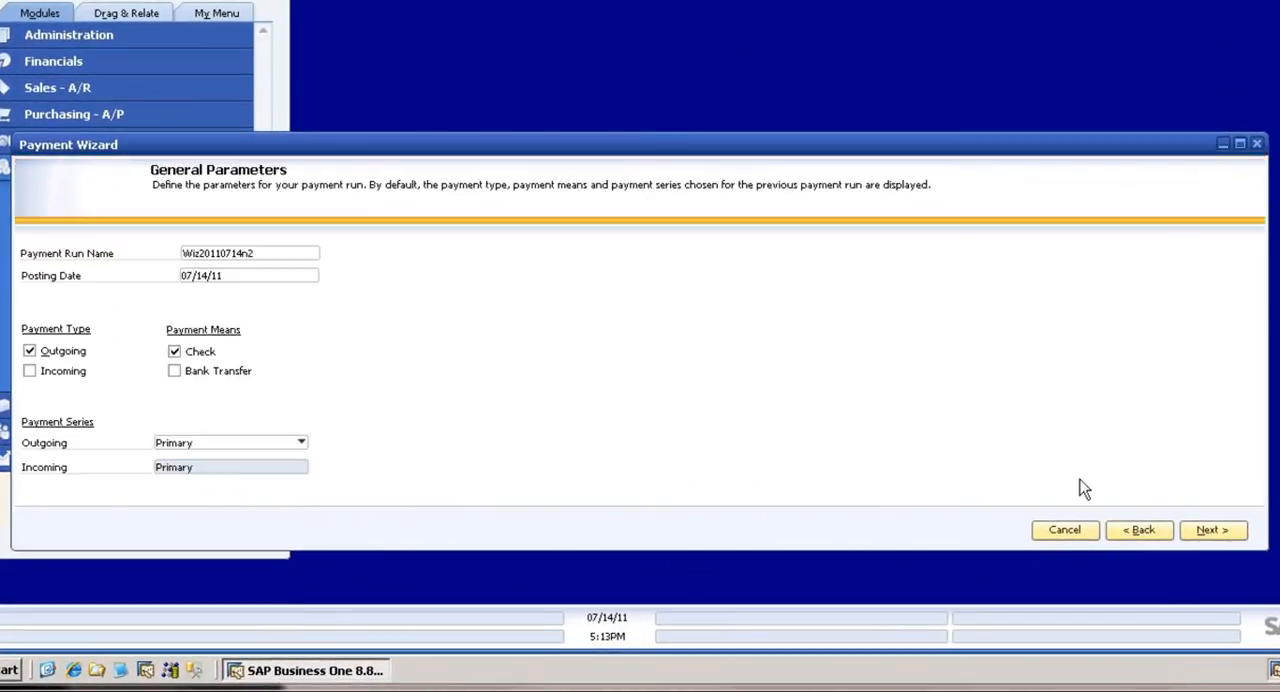
mouse_move(1200, 568)
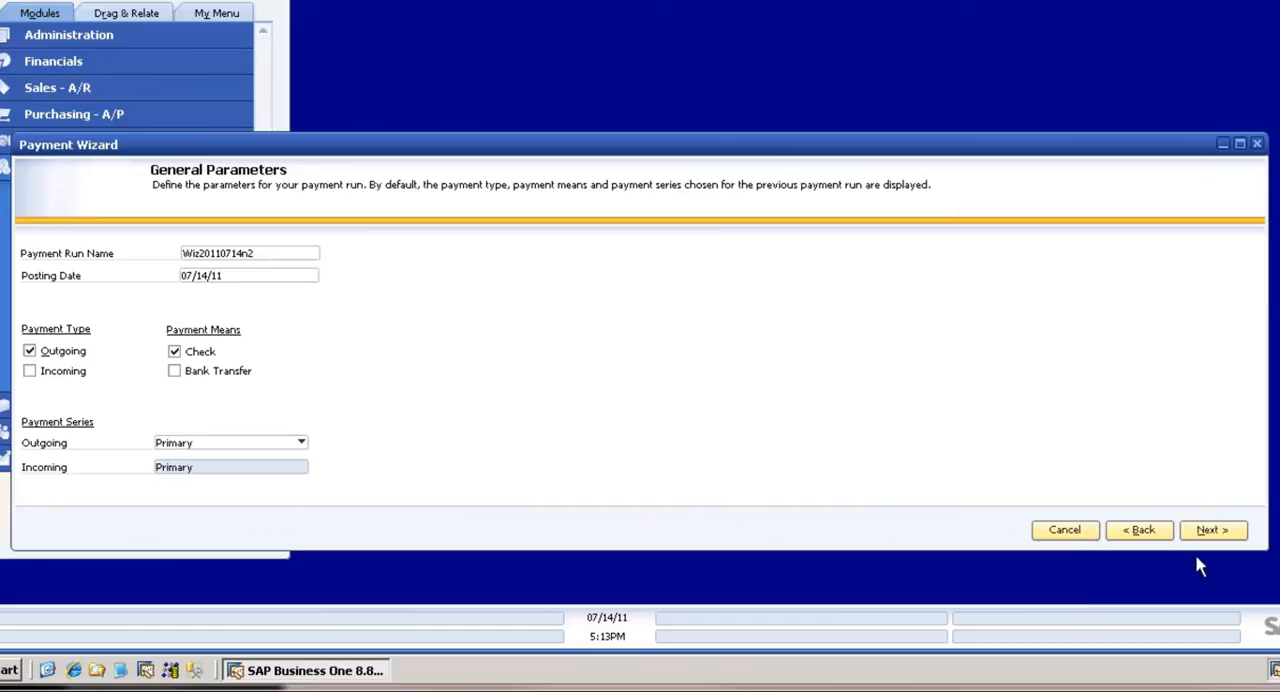
mouse_move(1144, 608)
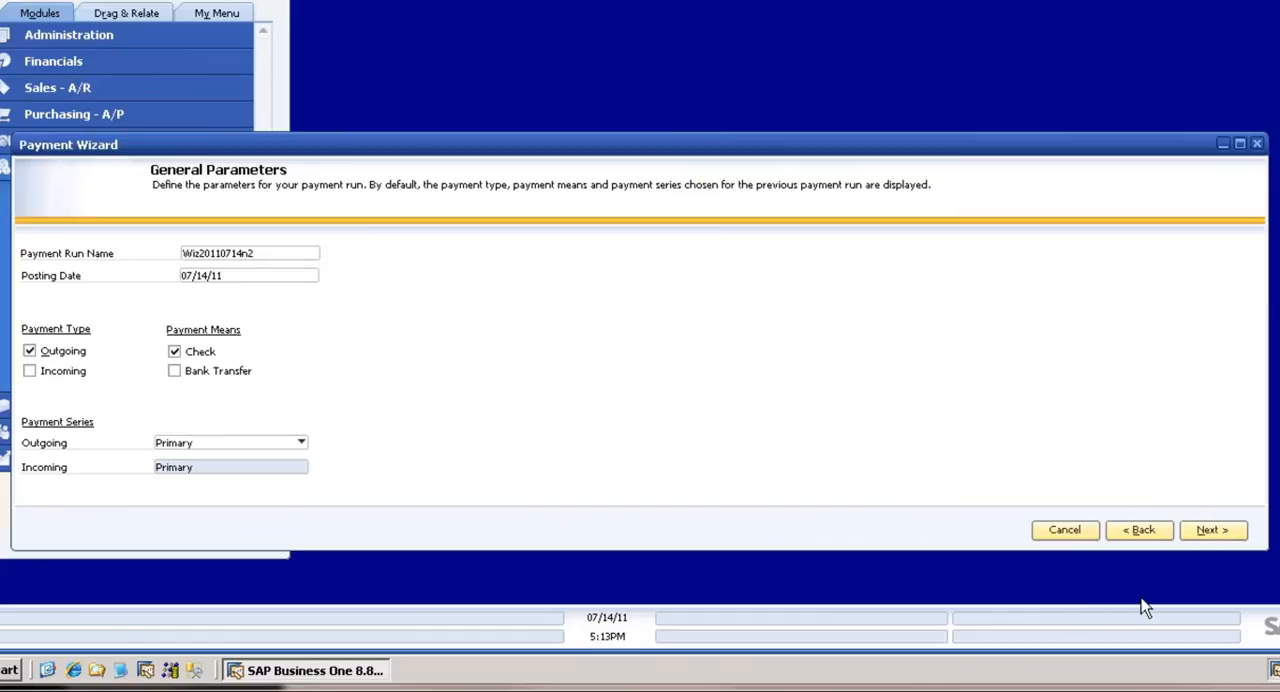
- Accept the general parameters and add all vendors as business partners for the run
left_click(1212, 530)
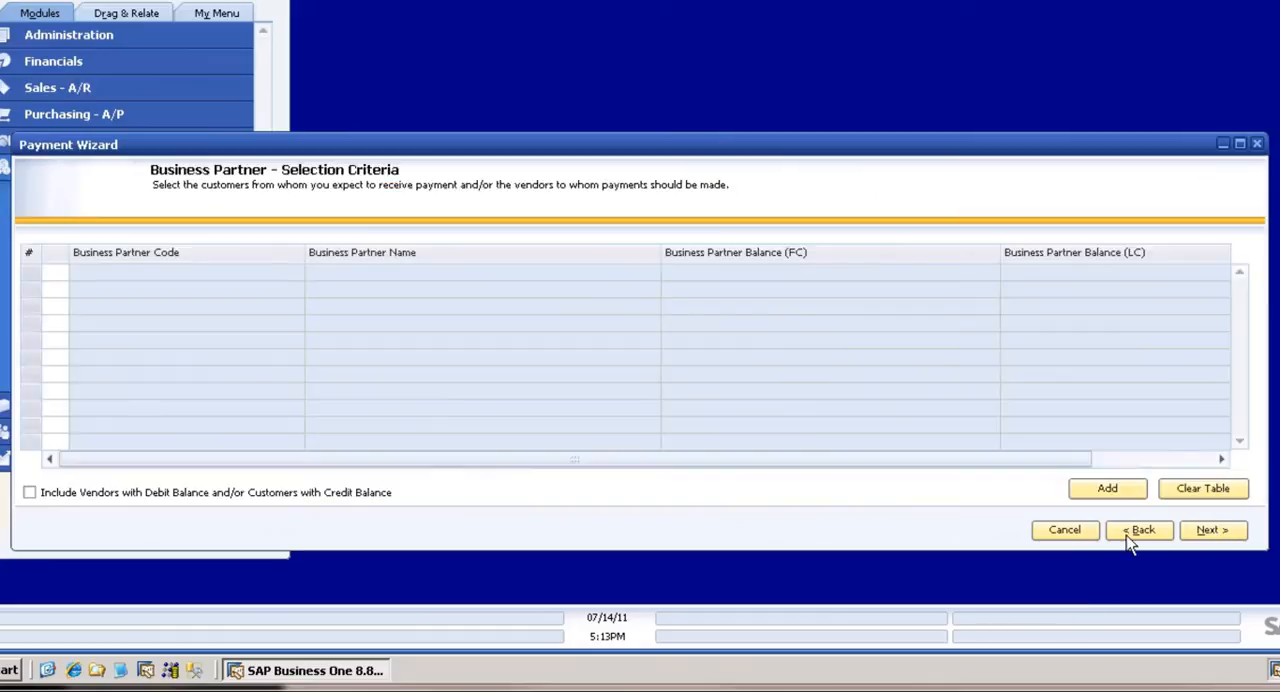
left_click(1108, 488)
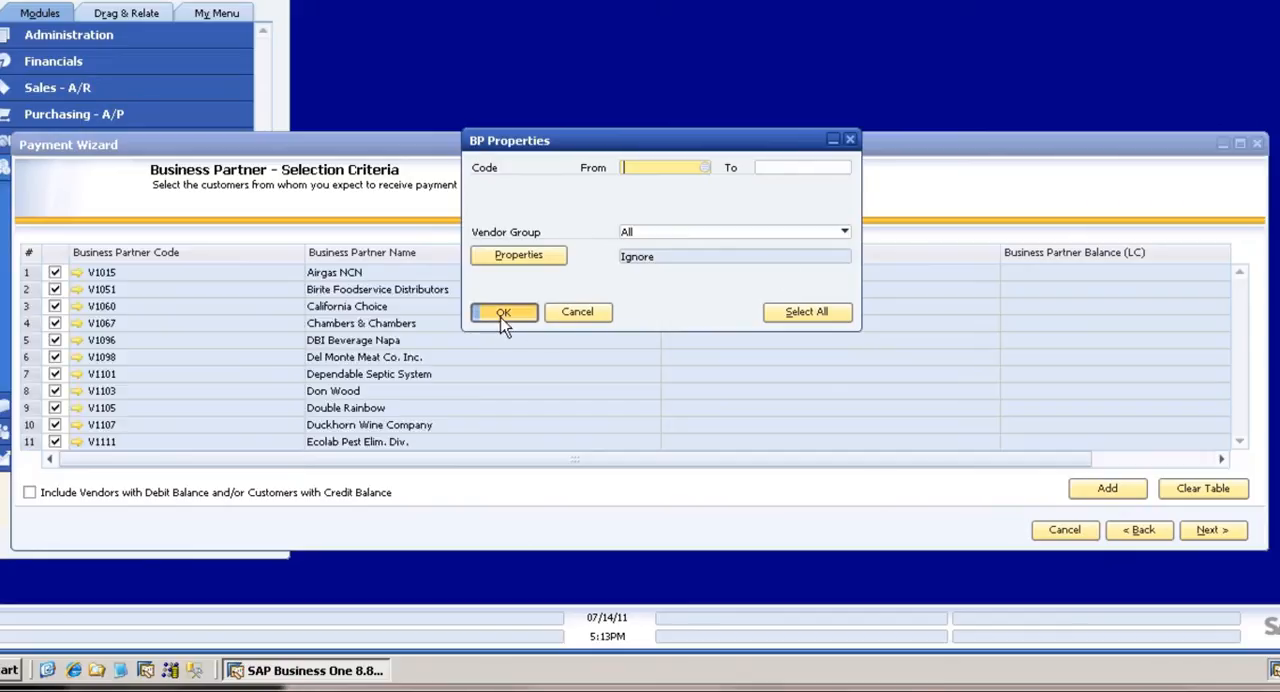
left_click(504, 312)
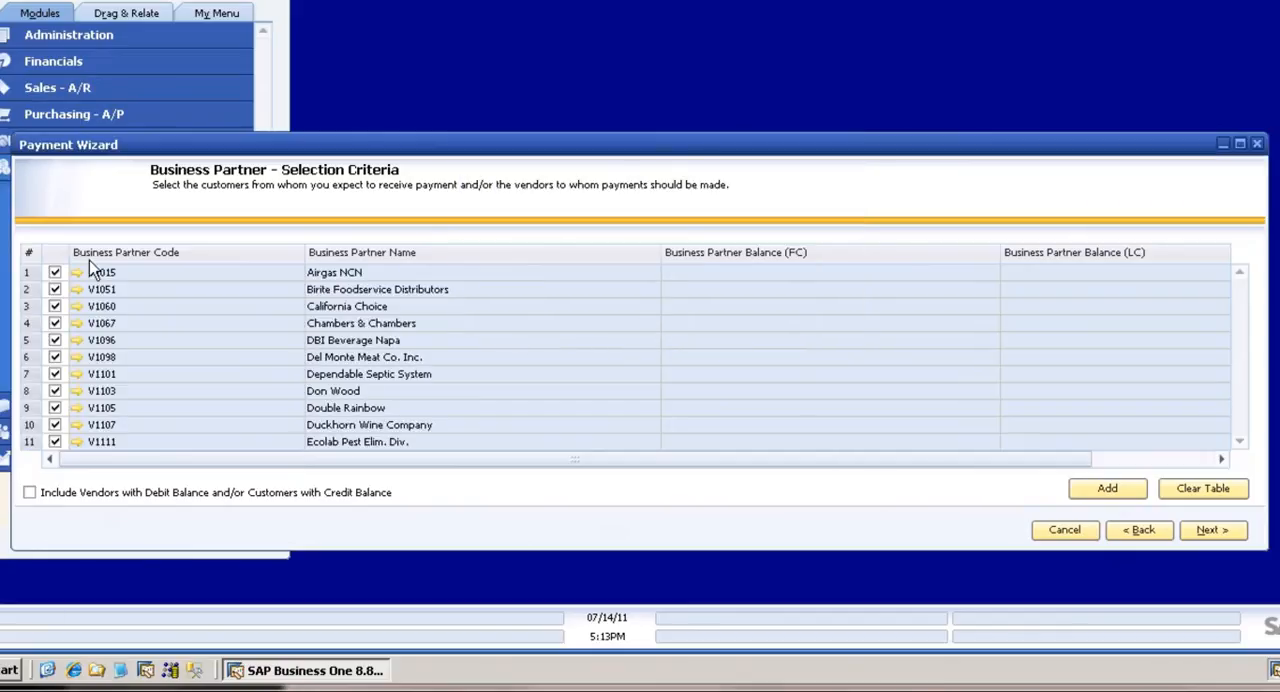
mouse_move(1232, 576)
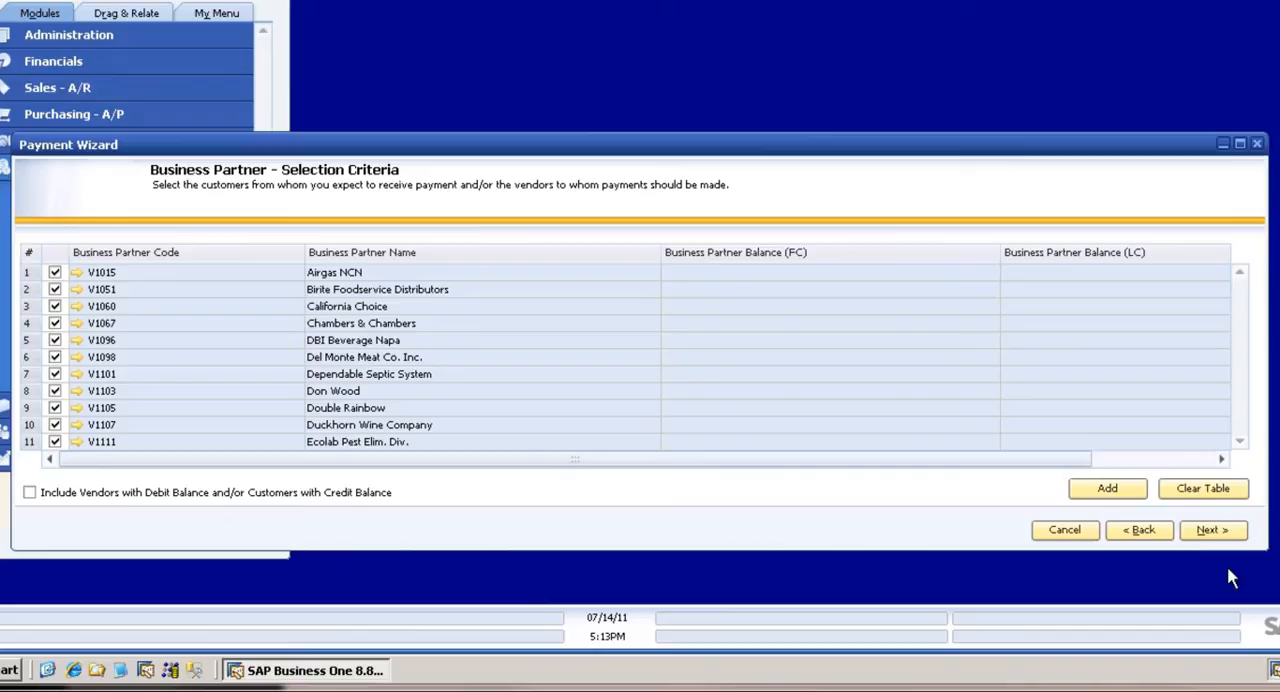
- In Document Parameters, limit the run to documents due up to 07/15/11
left_click(1212, 530)
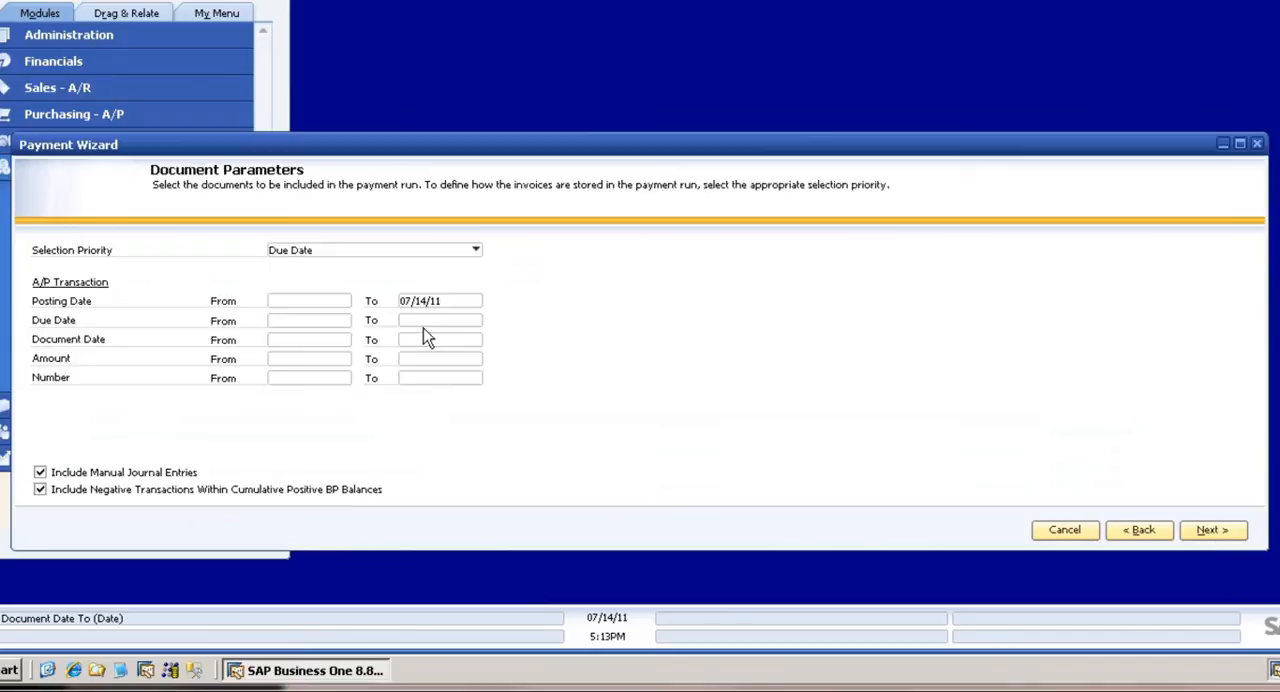
left_click(440, 320)
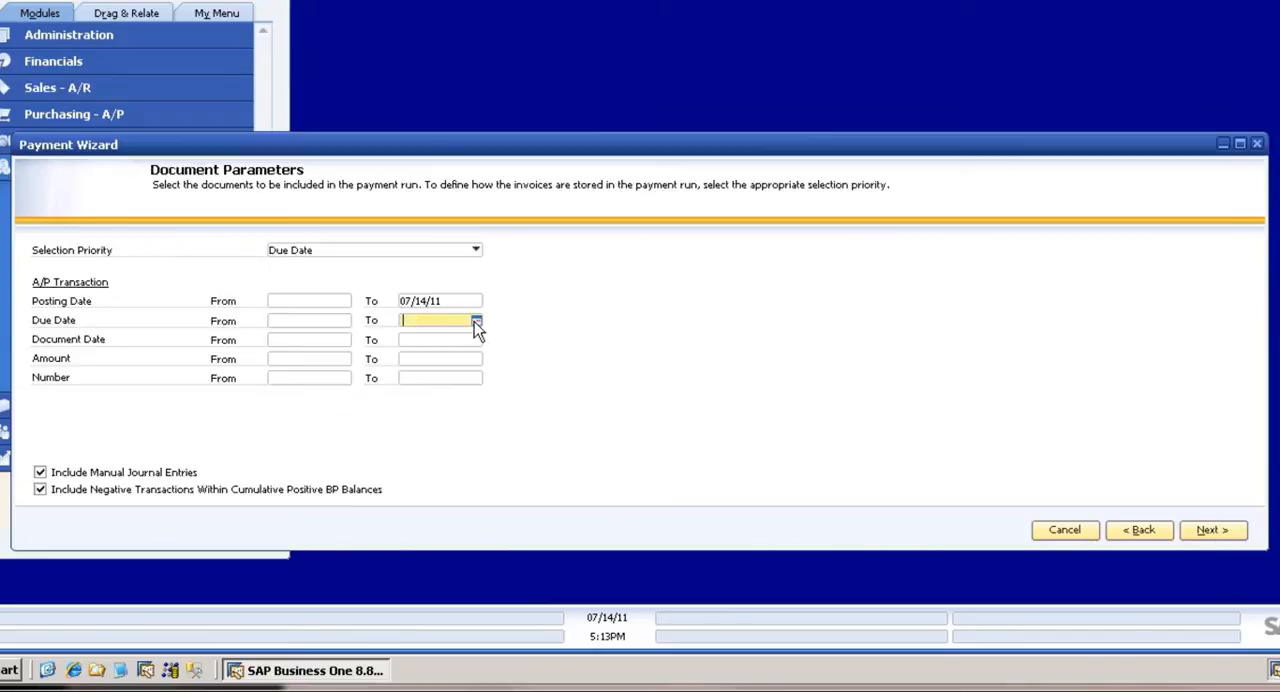
type("07/15/11")
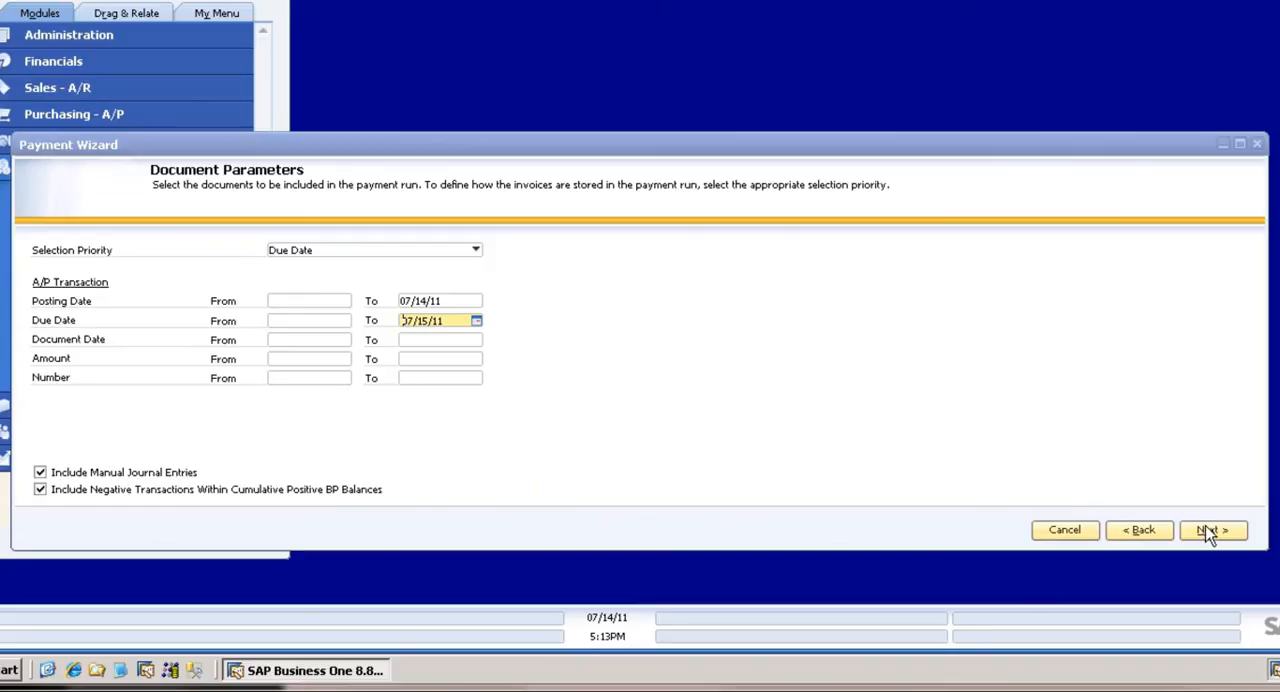
- Choose FB-OUT-CHECK as the payment method and continue to the Recommendation Report
left_click(1212, 530)
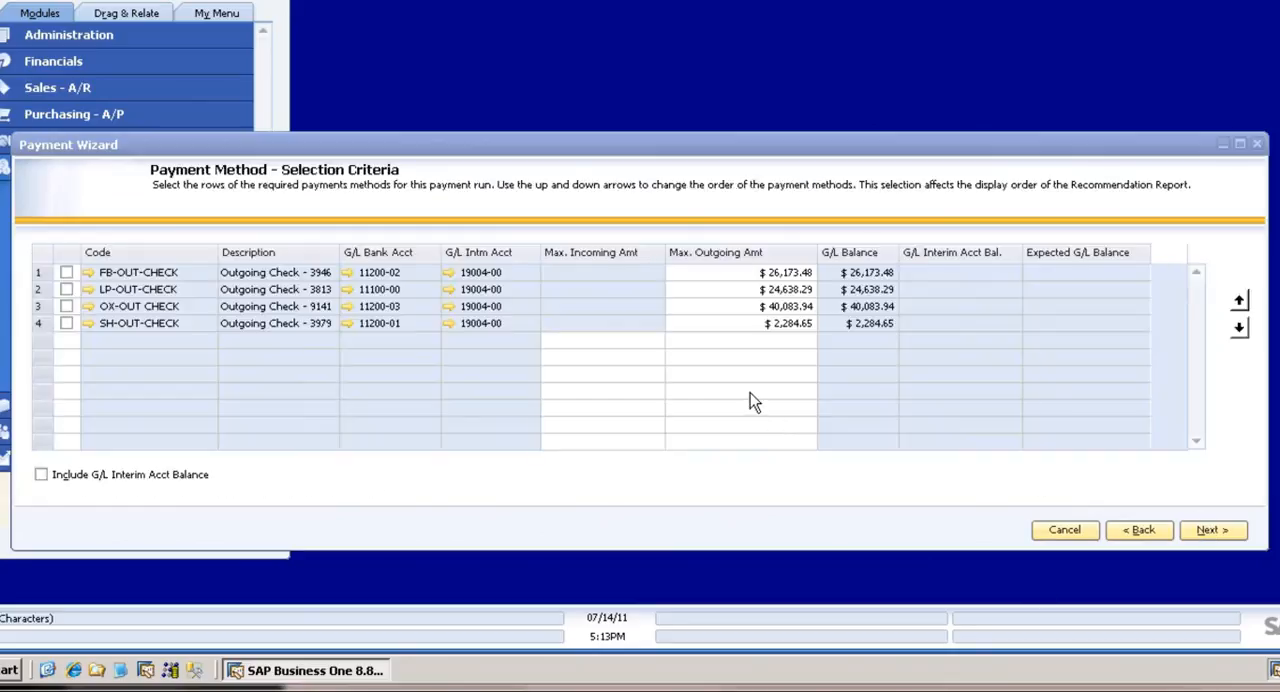
left_click(66, 272)
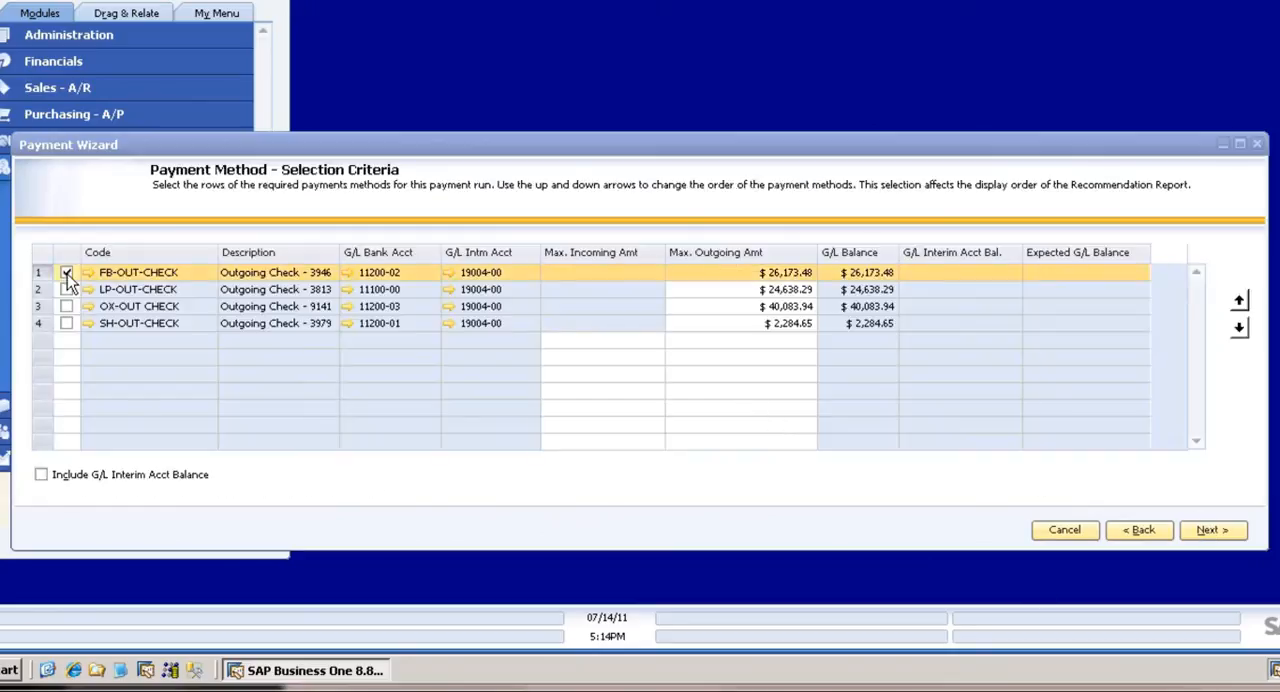
left_click(66, 272)
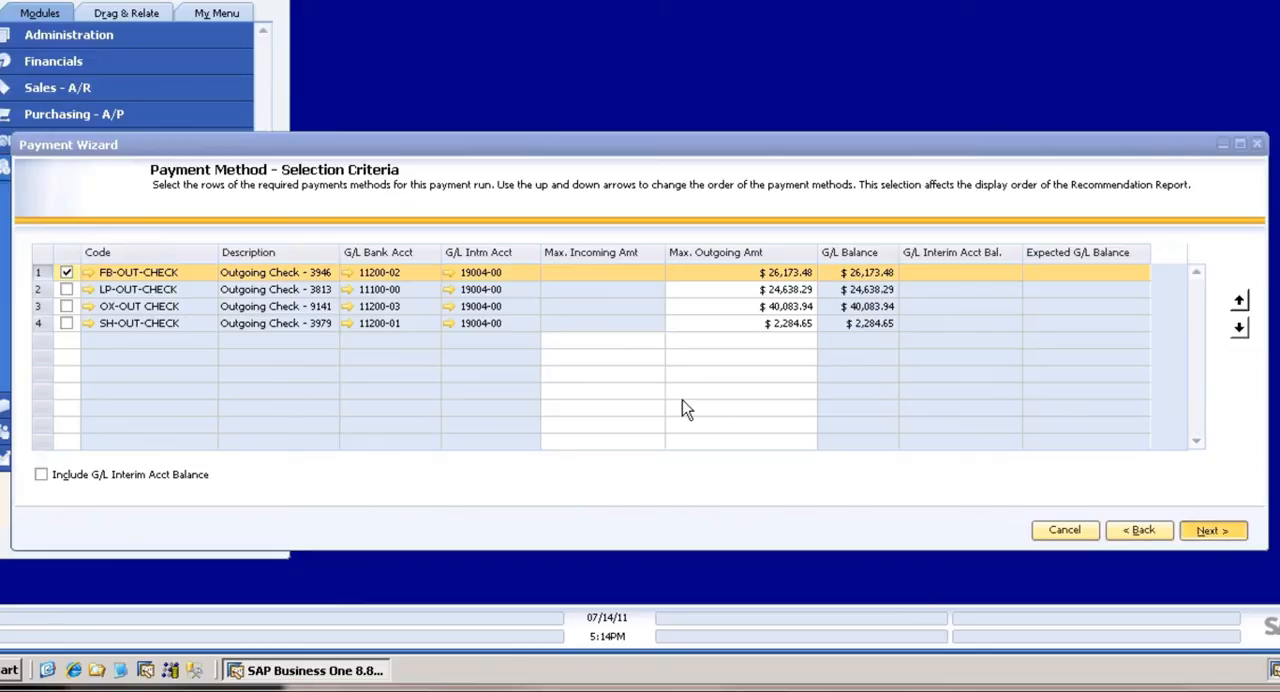
left_click(1212, 530)
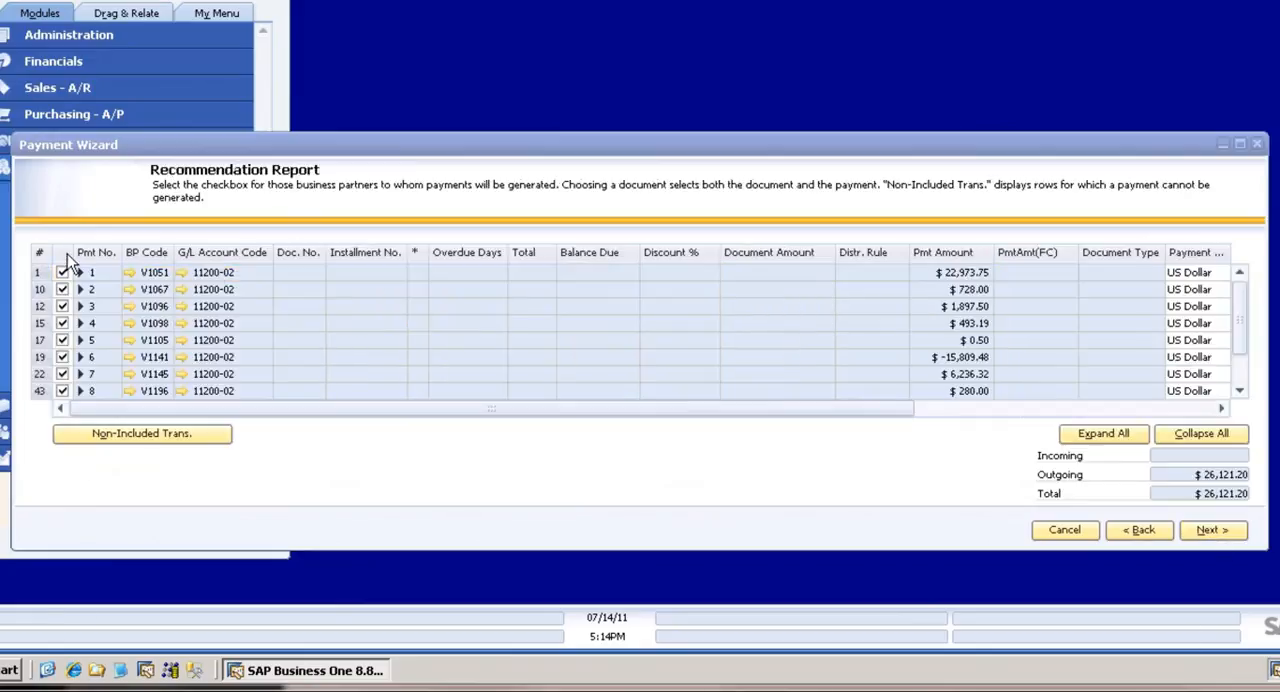
- Deselect all recommended payments and keep only the $95 payment to vendor V1374
left_click(62, 252)
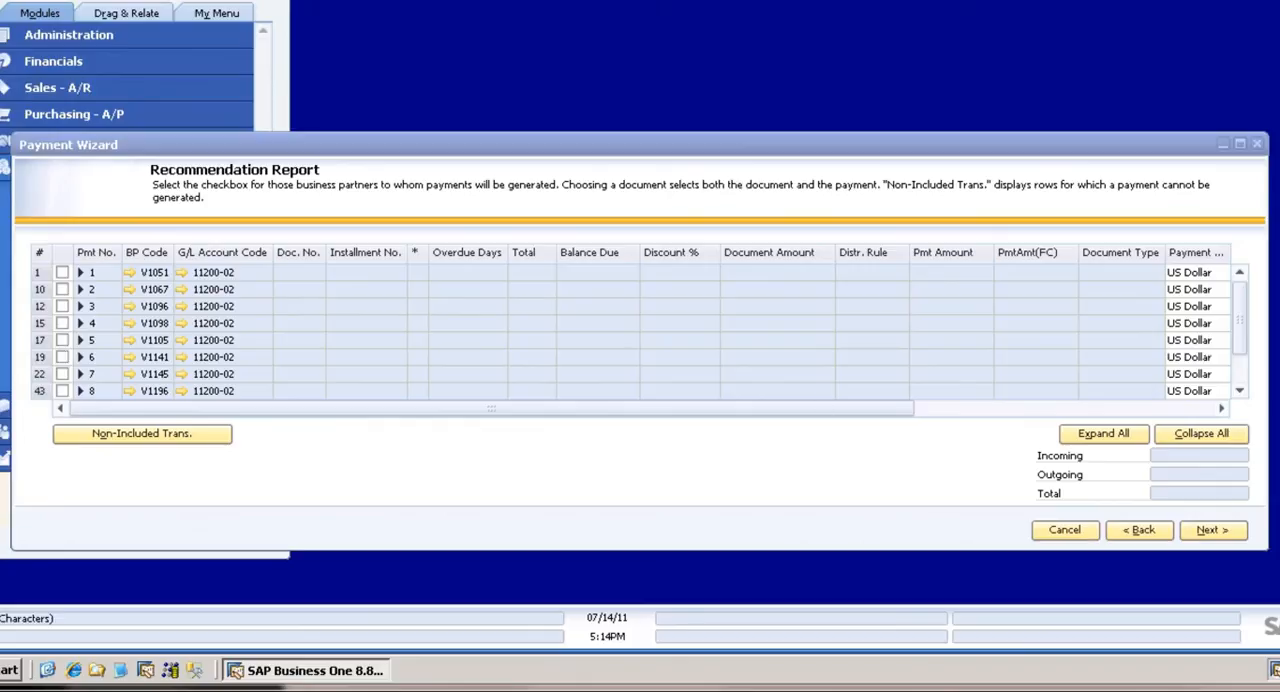
scroll("down", 3)
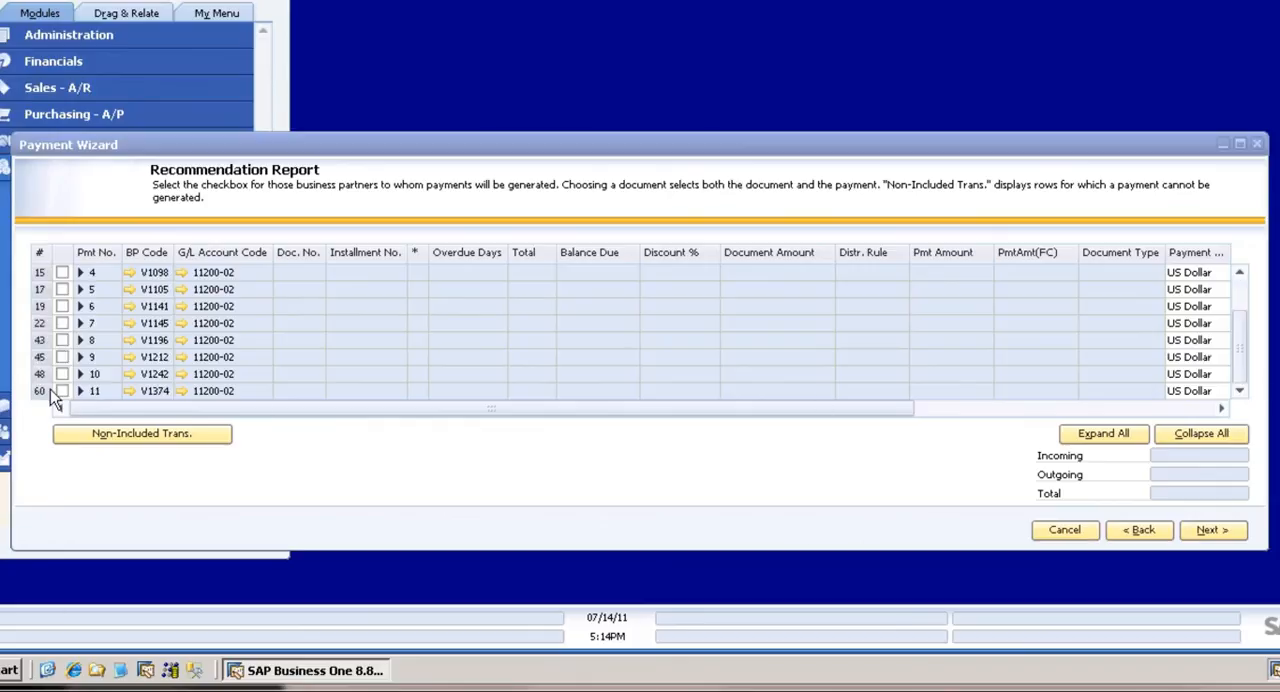
left_click(62, 392)
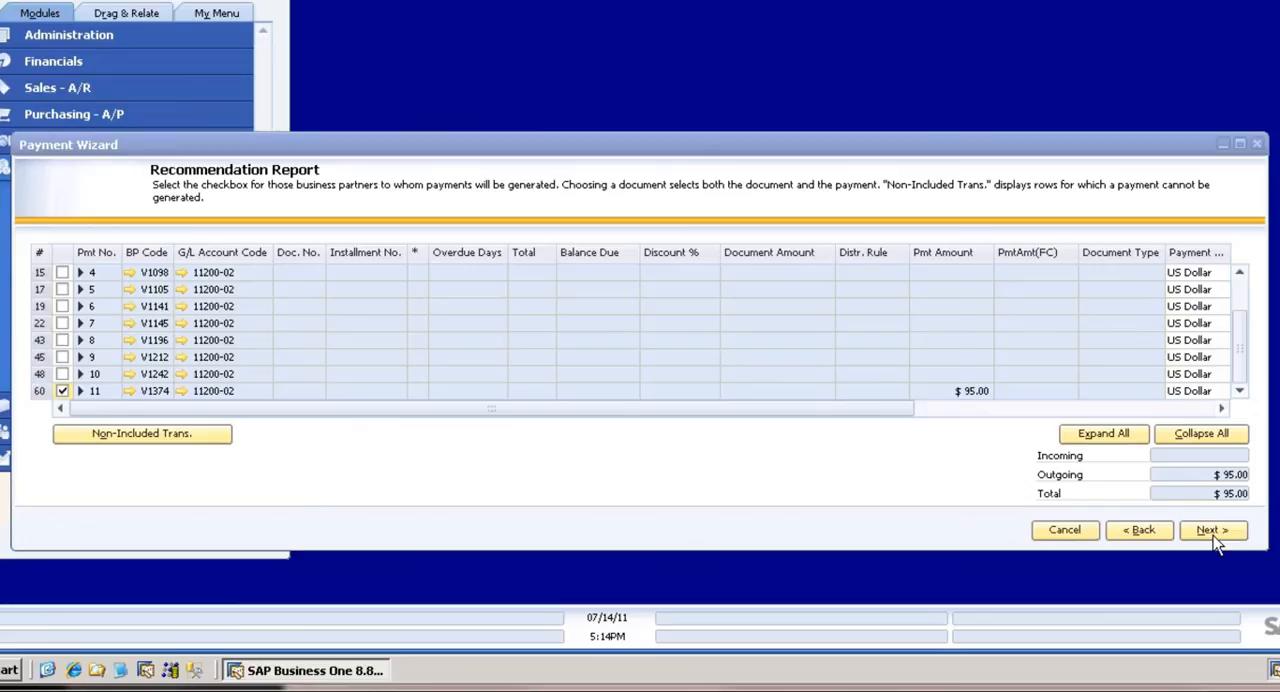
- Execute the payment run, confirm generating the payment documents and acknowledge success
left_click(1212, 530)
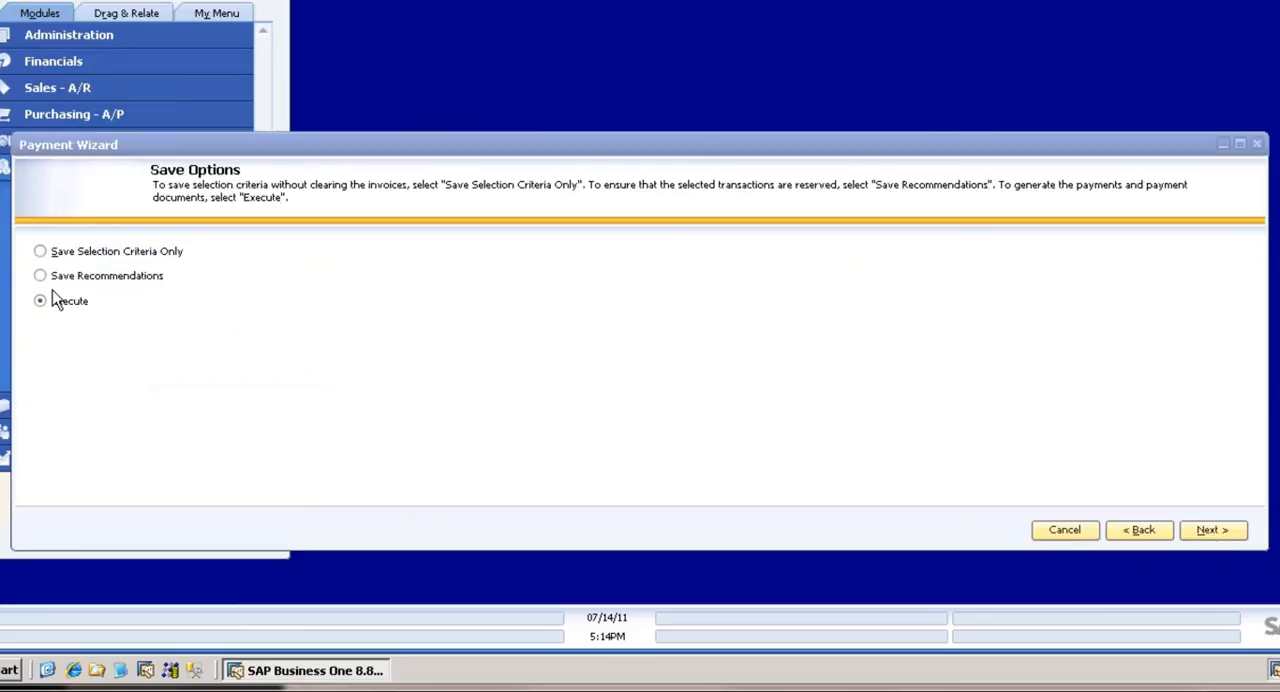
mouse_move(66, 292)
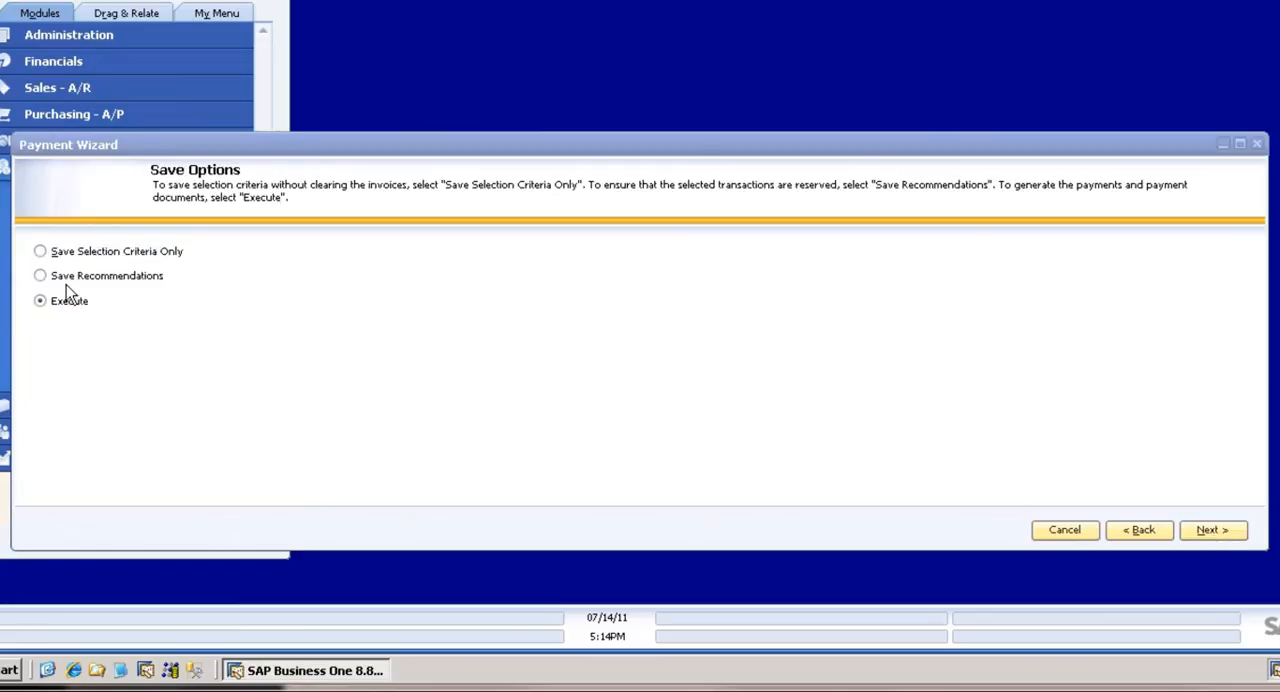
left_click(1212, 530)
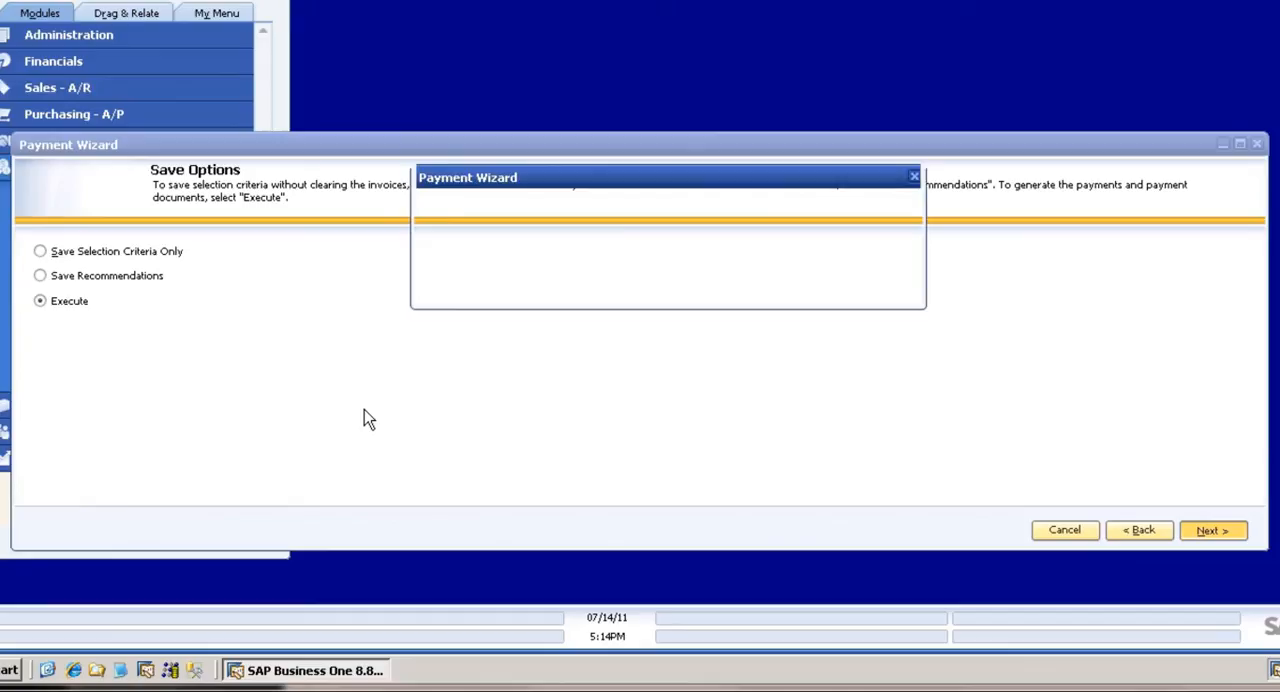
left_click(1212, 530)
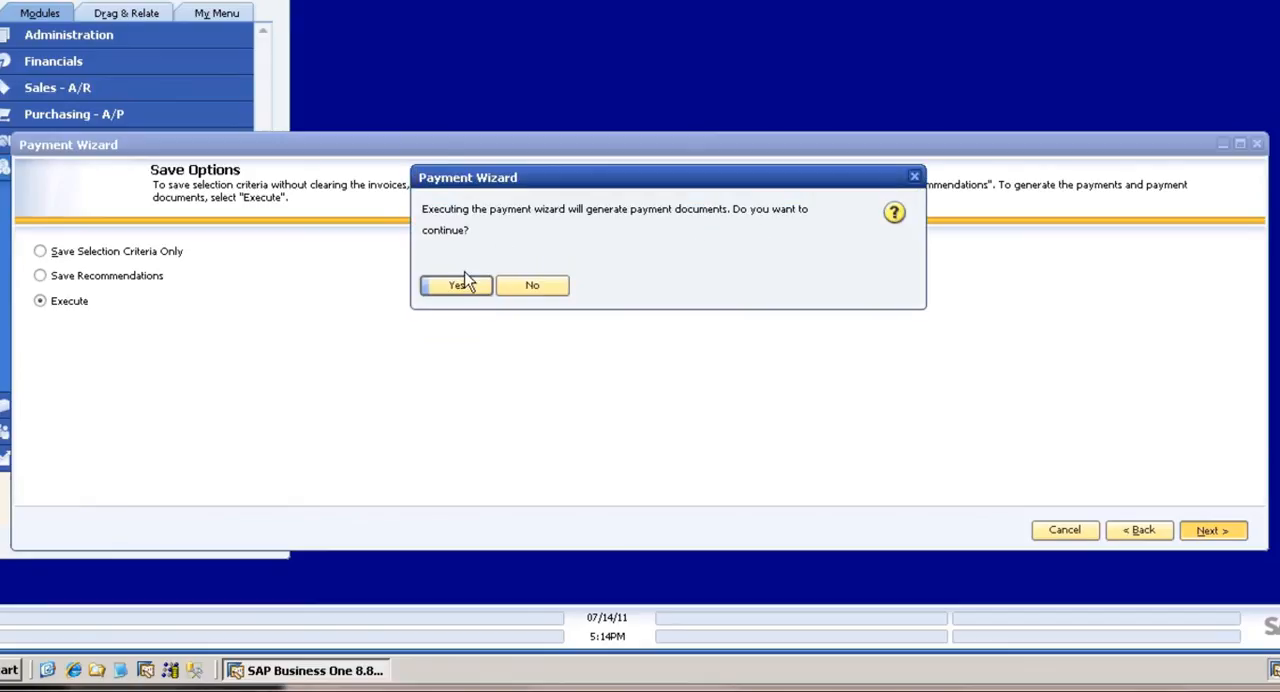
left_click(456, 284)
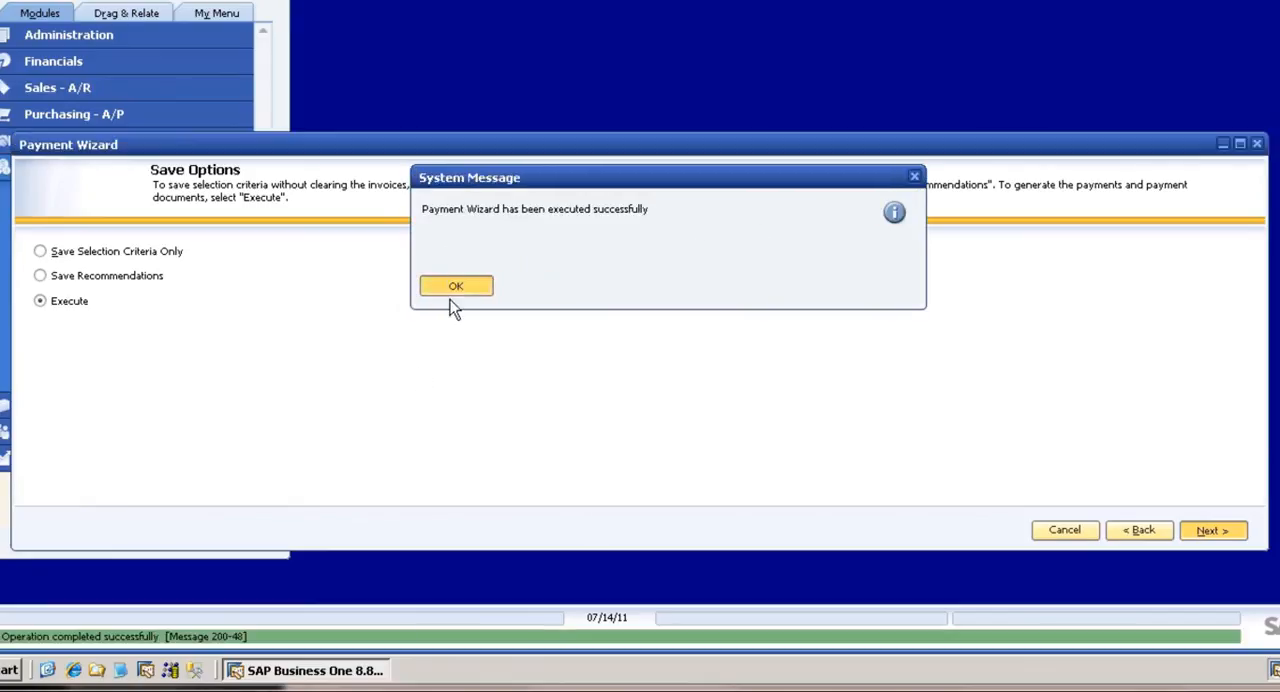
left_click(456, 286)
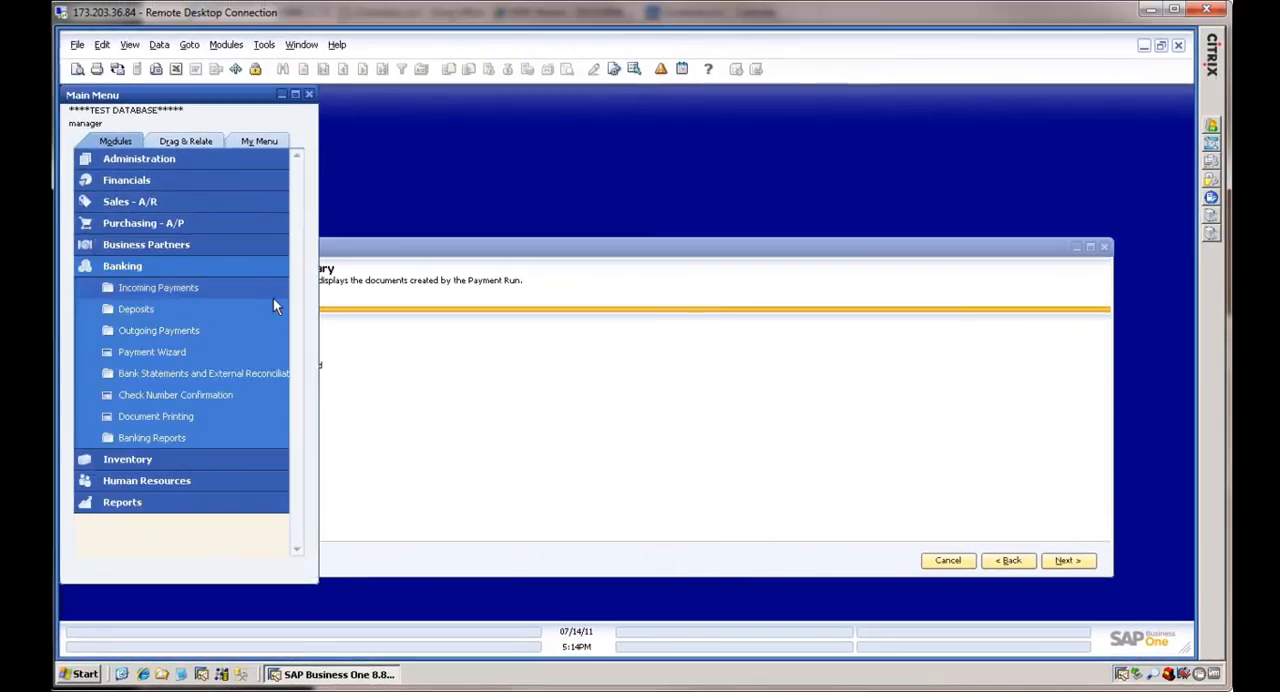
- Open the $95 check to V1374 in Checks for Payment and start printing it
left_click(158, 330)
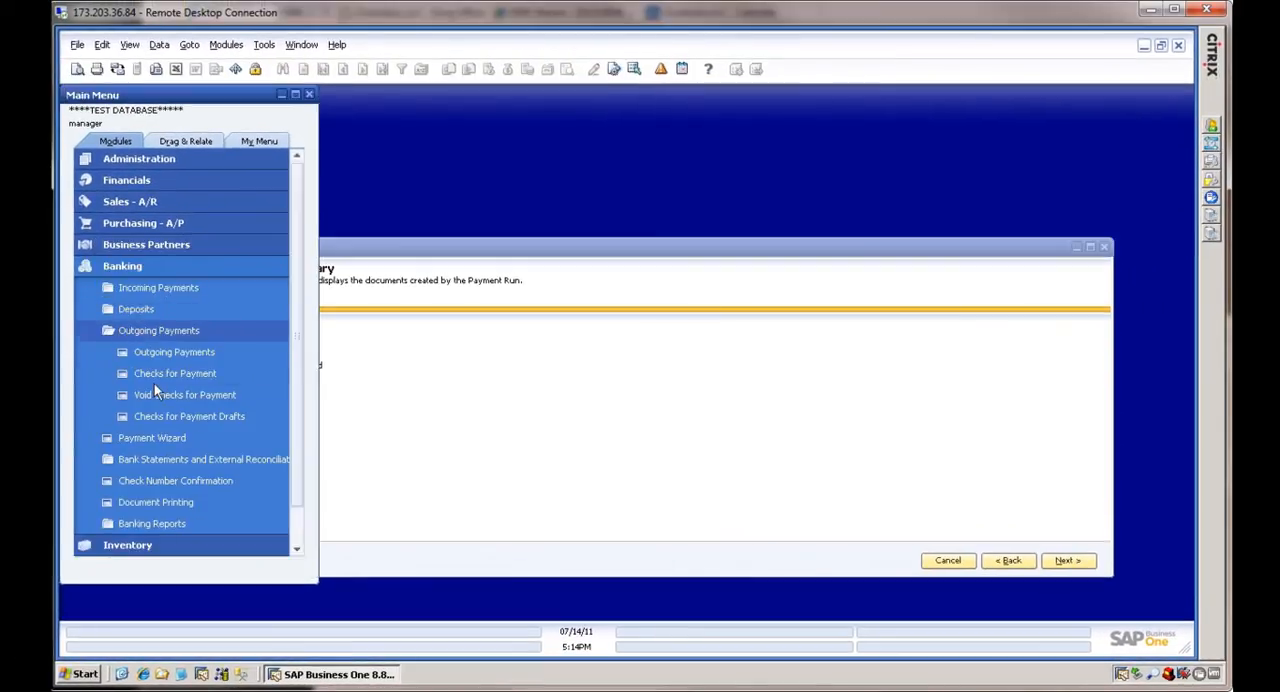
left_click(176, 372)
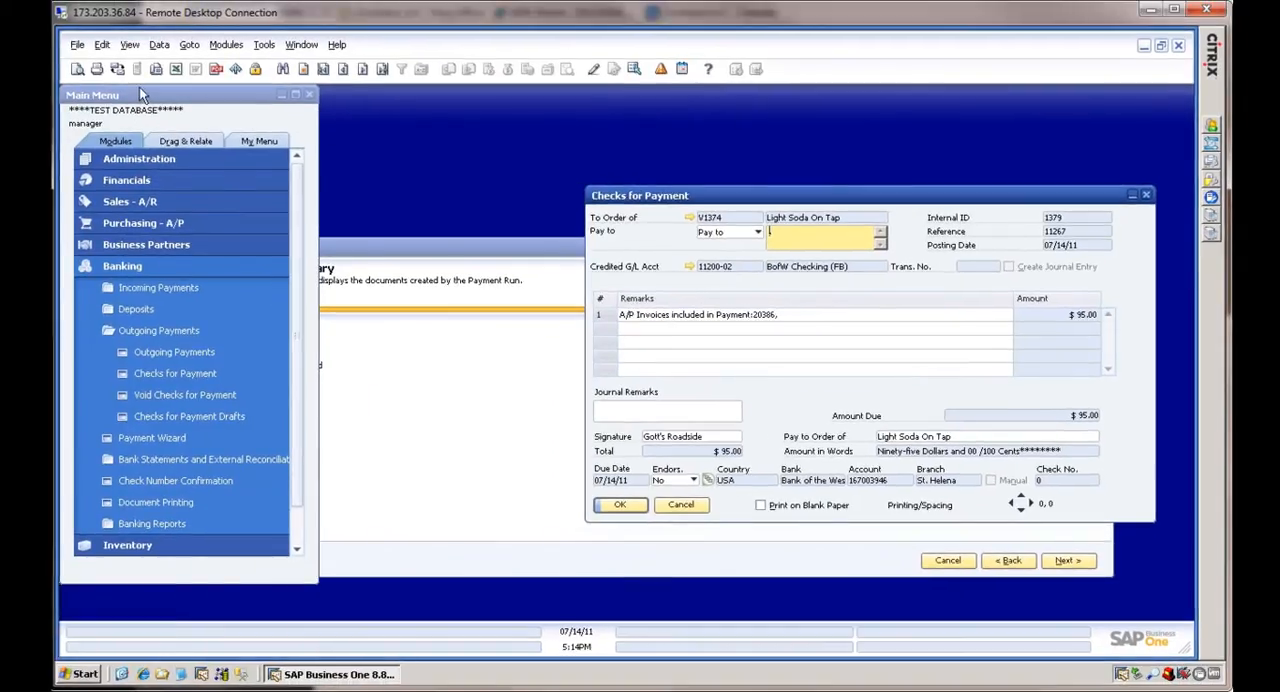
left_click(620, 504)
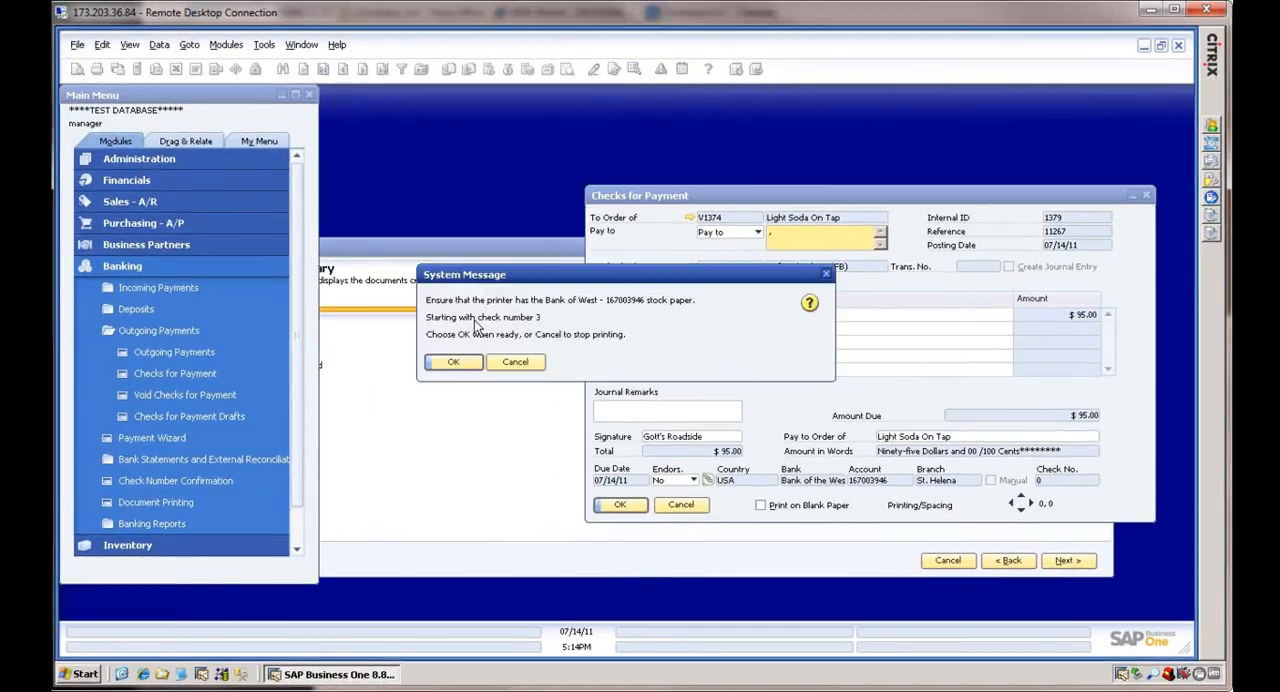
mouse_move(684, 360)
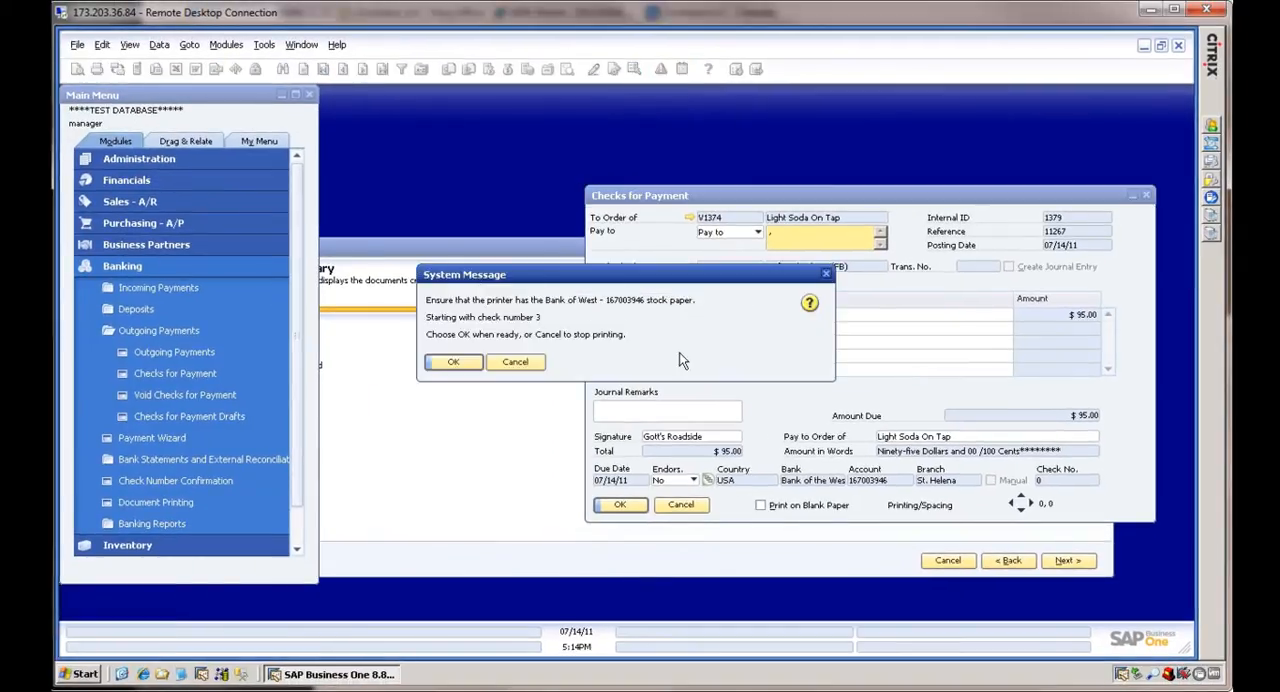